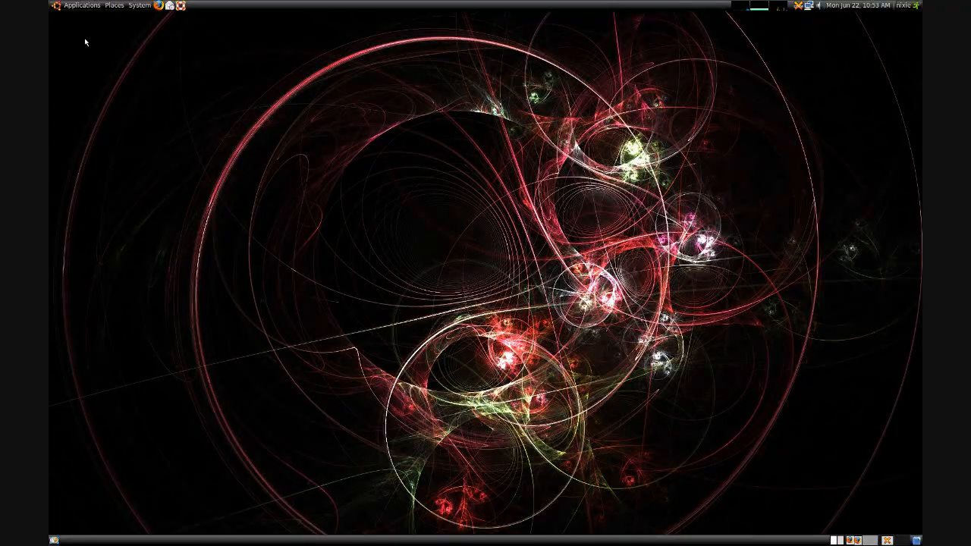
- Launch CompizConfig Settings Manager from the System > Preferences menu
left_click(139, 5)
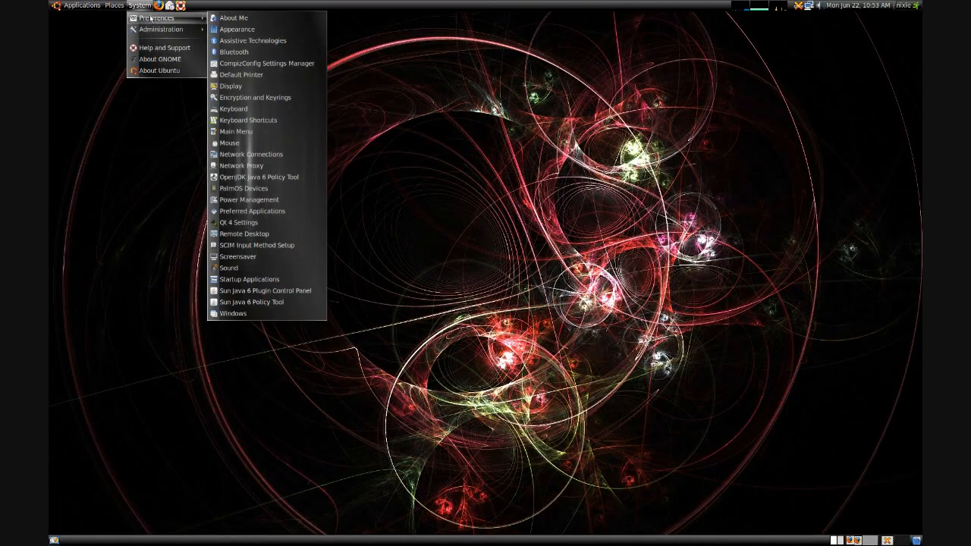
left_click(266, 63)
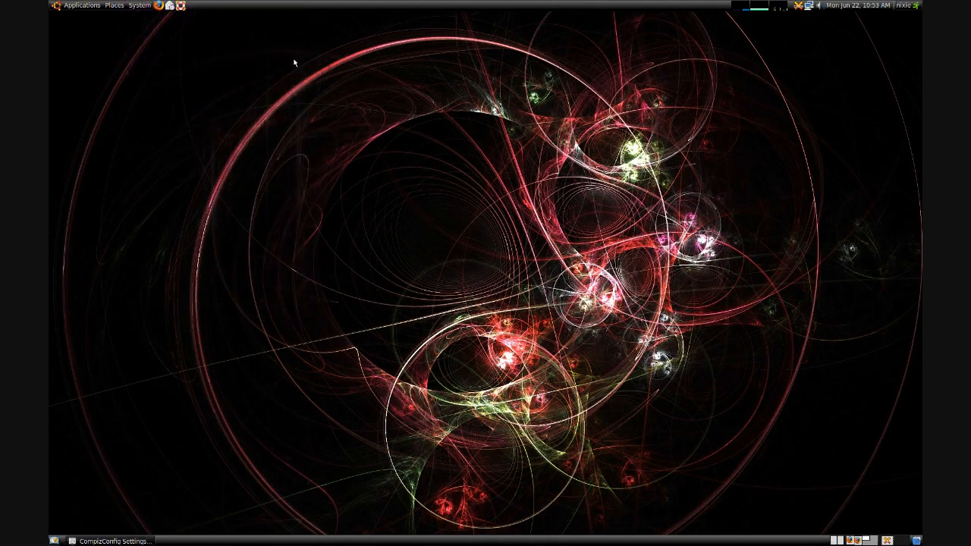
- Enable Cube Reflection and Deformation under Effects and resolve its binding conflicts
left_click(114, 540)
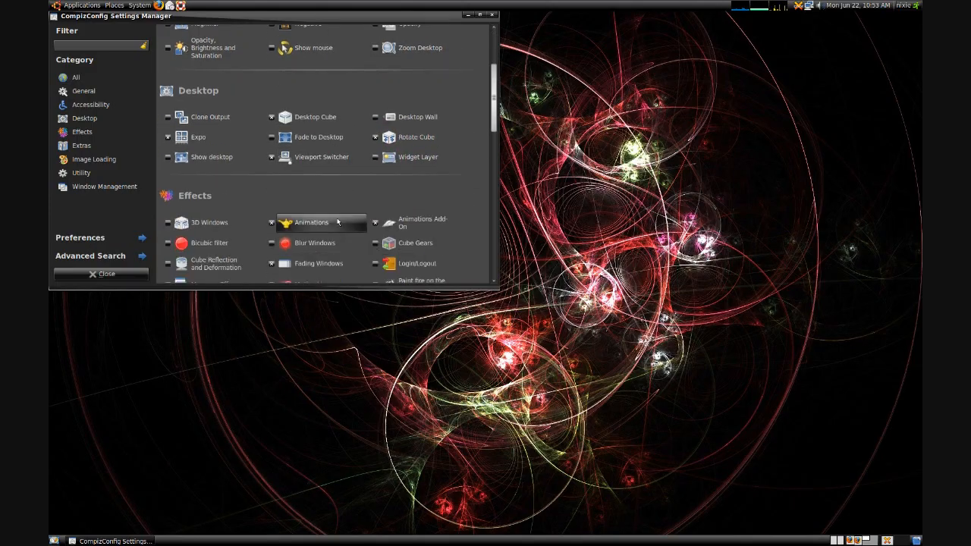
scroll("down", 3)
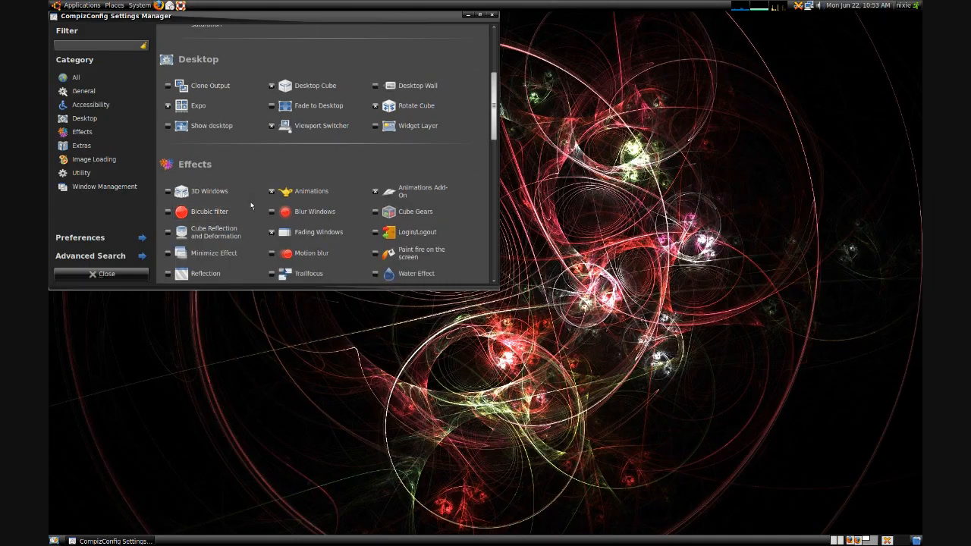
left_click(167, 232)
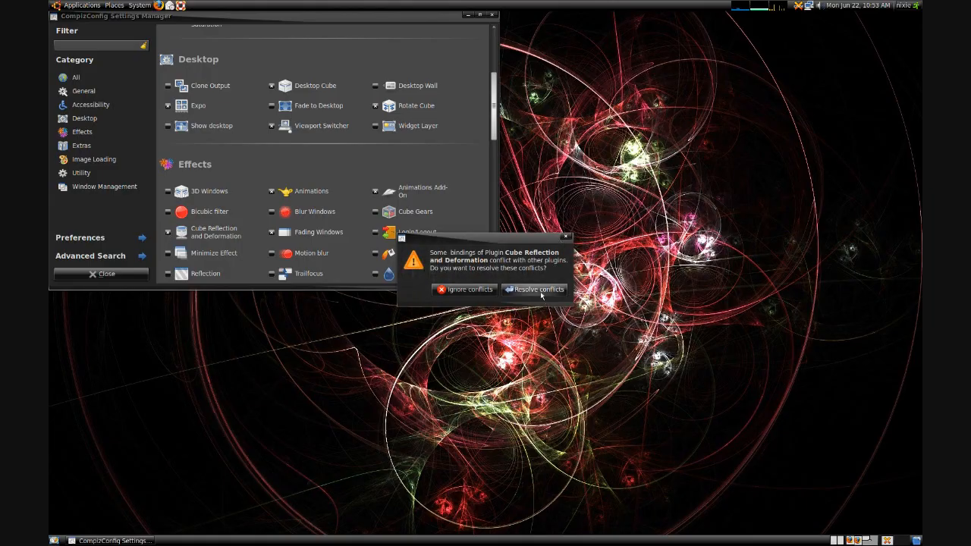
left_click(539, 289)
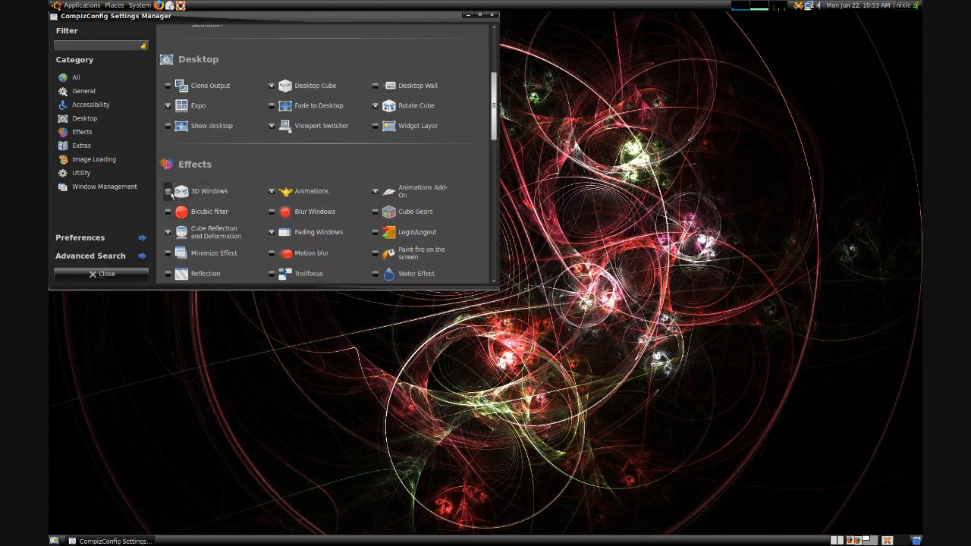
mouse_move(232, 155)
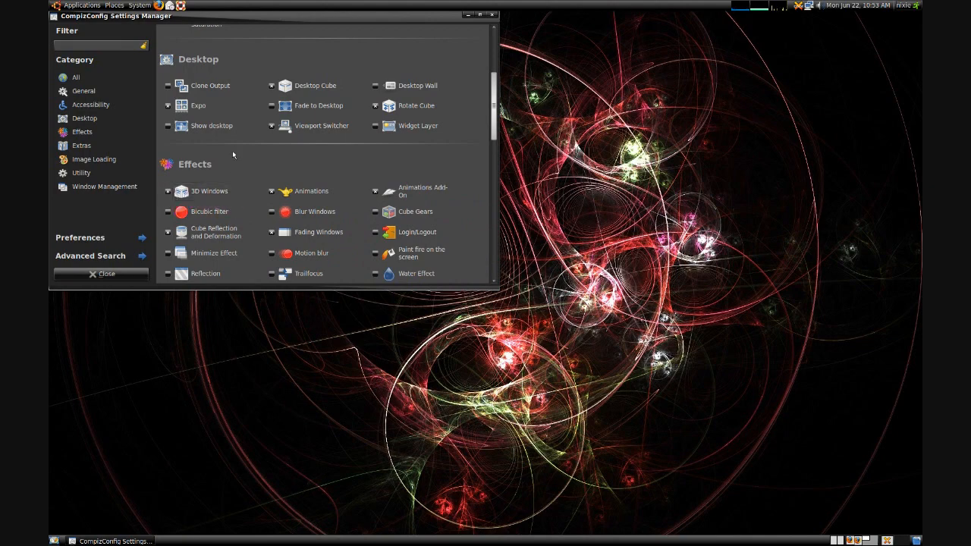
mouse_move(800, 395)
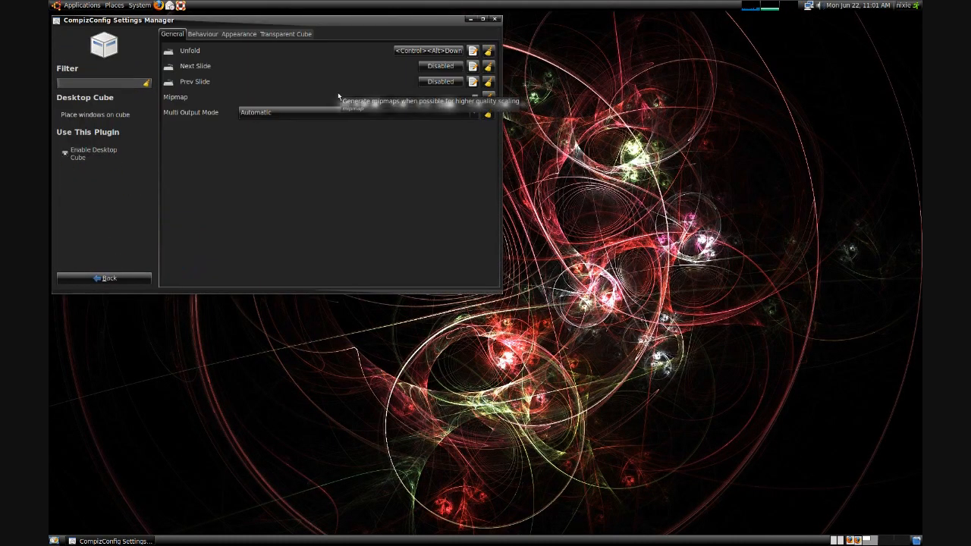
mouse_move(239, 42)
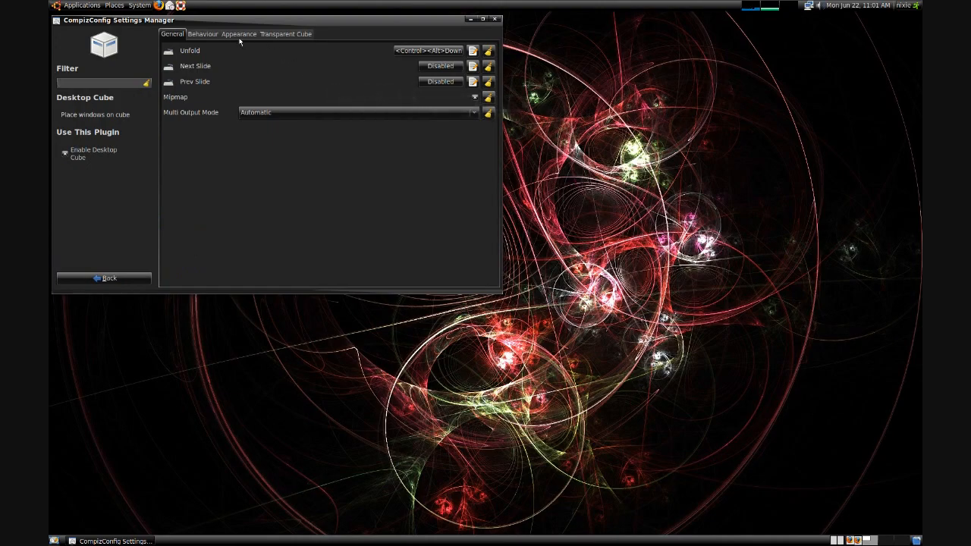
- Turn on the Desktop Cube skydome using the fractal jpg from Pictures
left_click(238, 34)
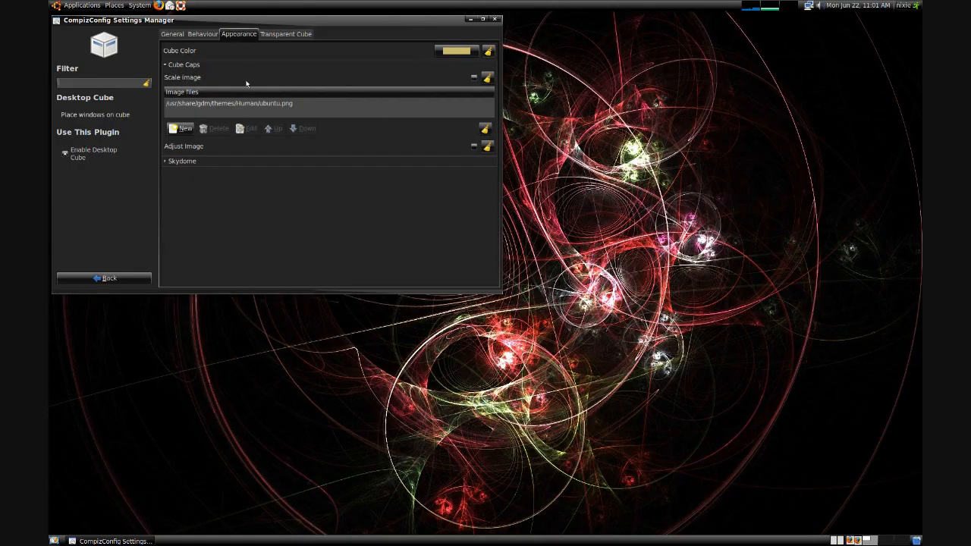
left_click(165, 160)
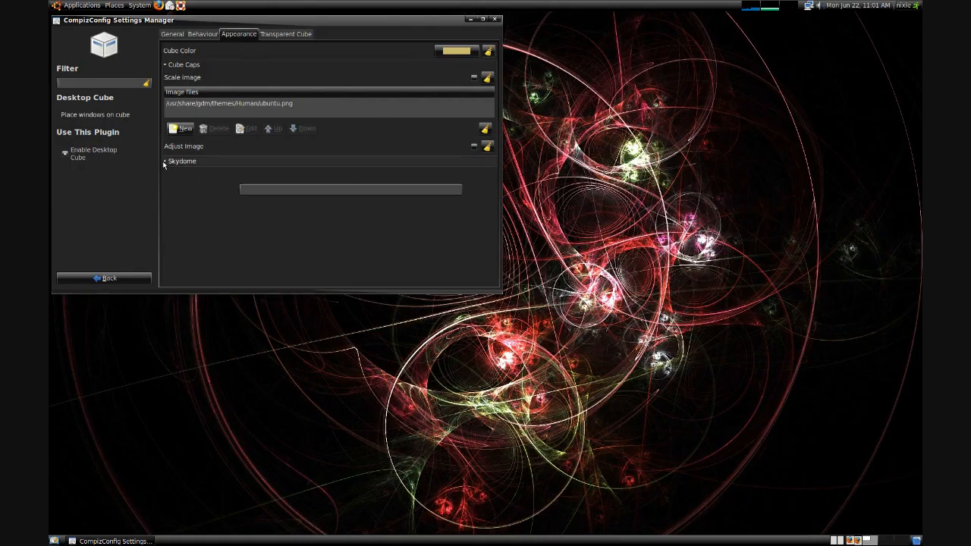
left_click(165, 161)
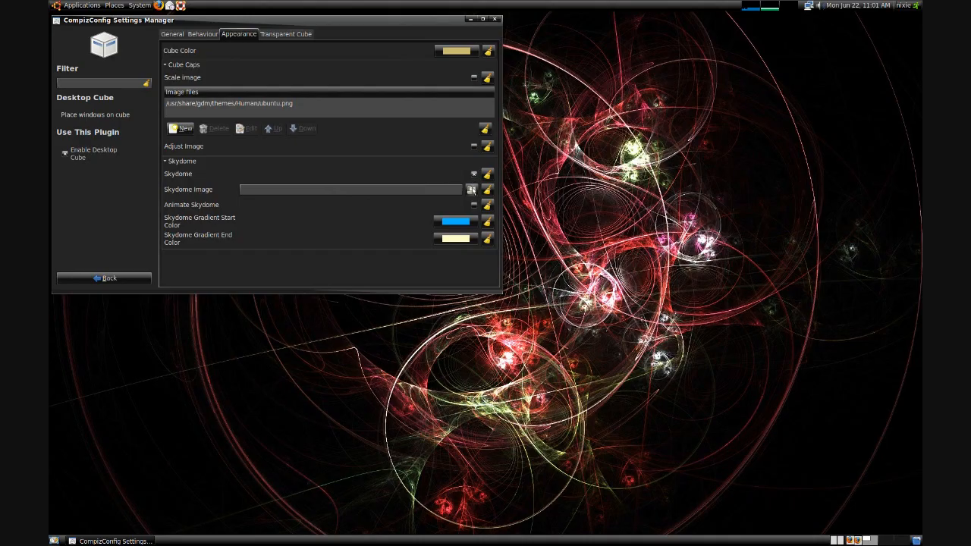
left_click(472, 189)
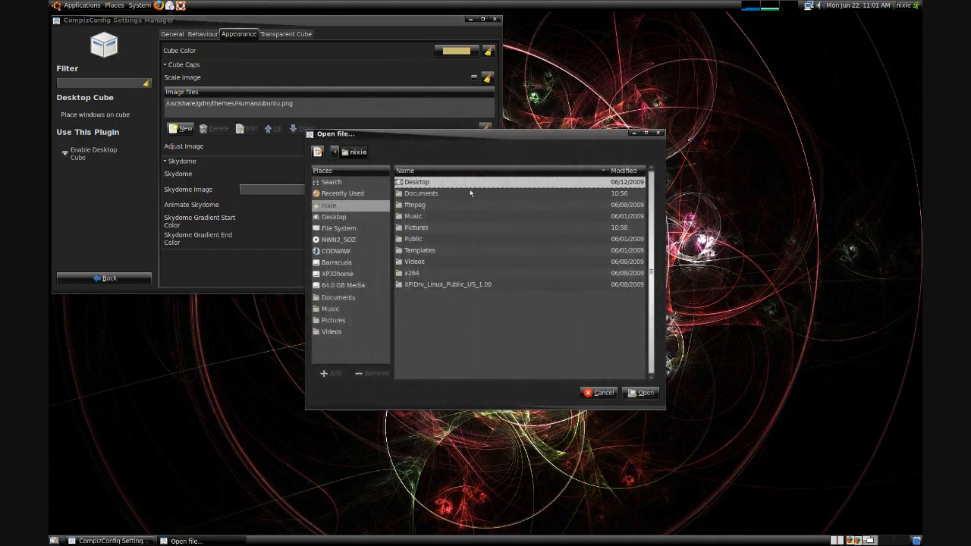
double_click(416, 227)
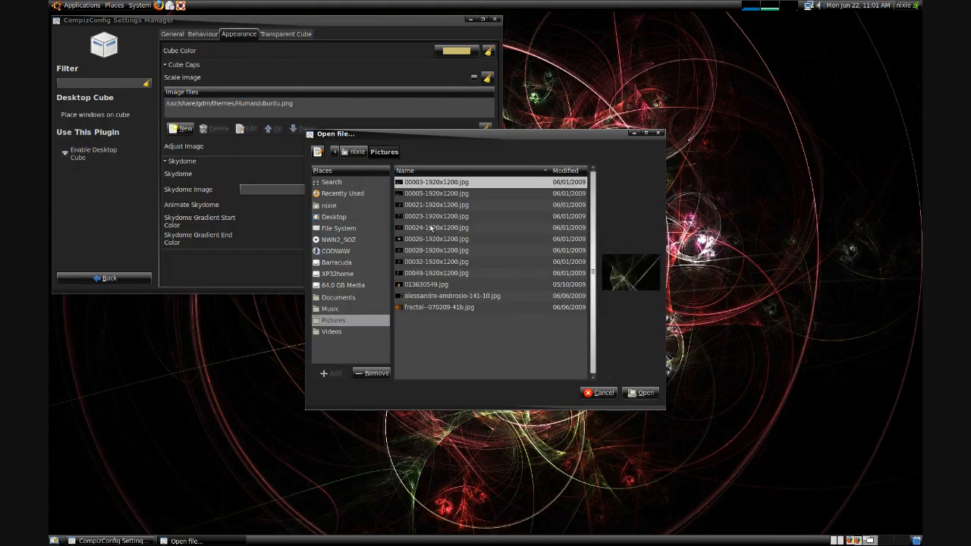
left_click(438, 307)
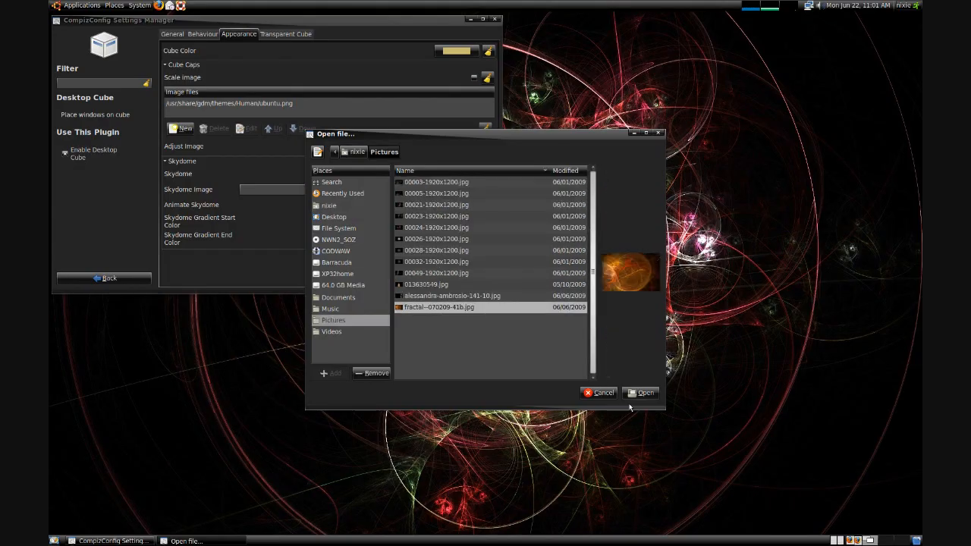
left_click(644, 392)
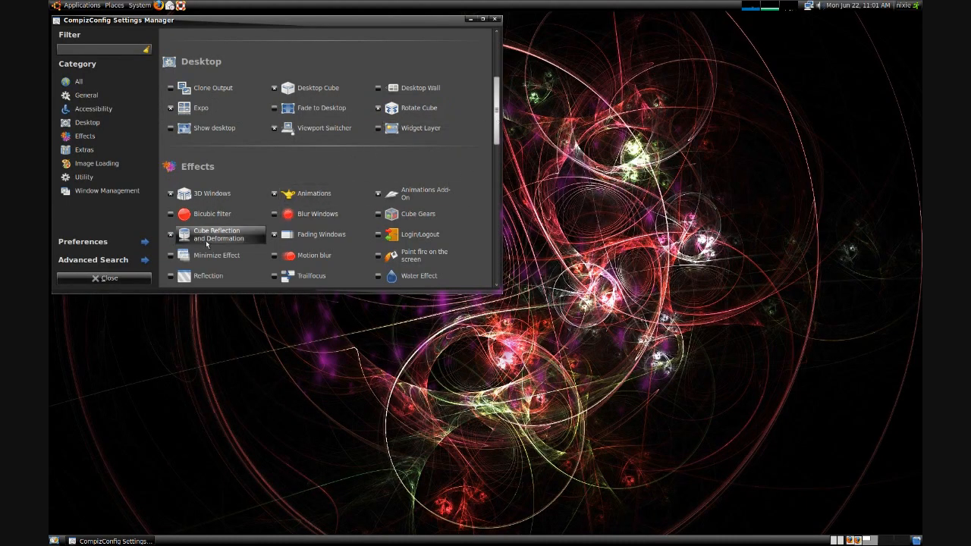
- Set a Pictures photo as the top cap image in Cube Reflection and Deformation
left_click(218, 234)
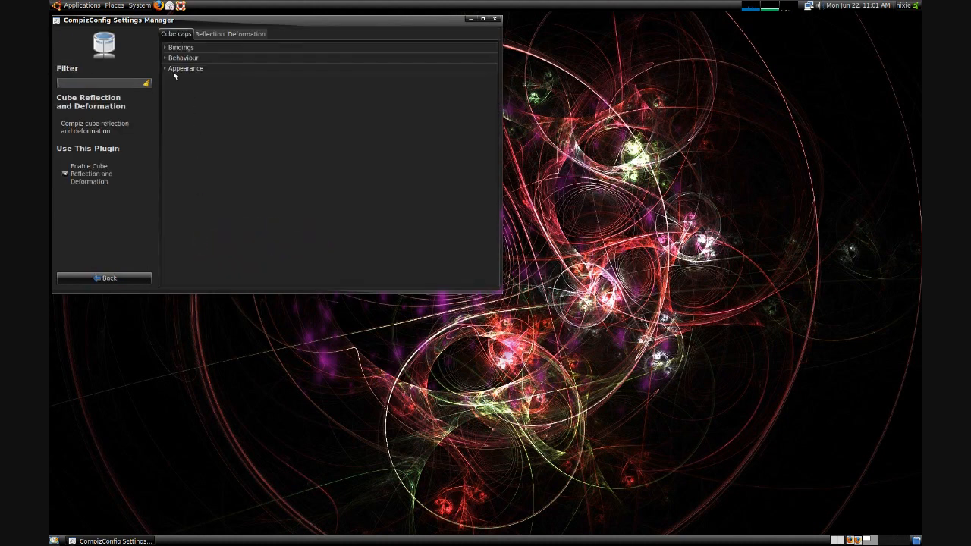
left_click(186, 68)
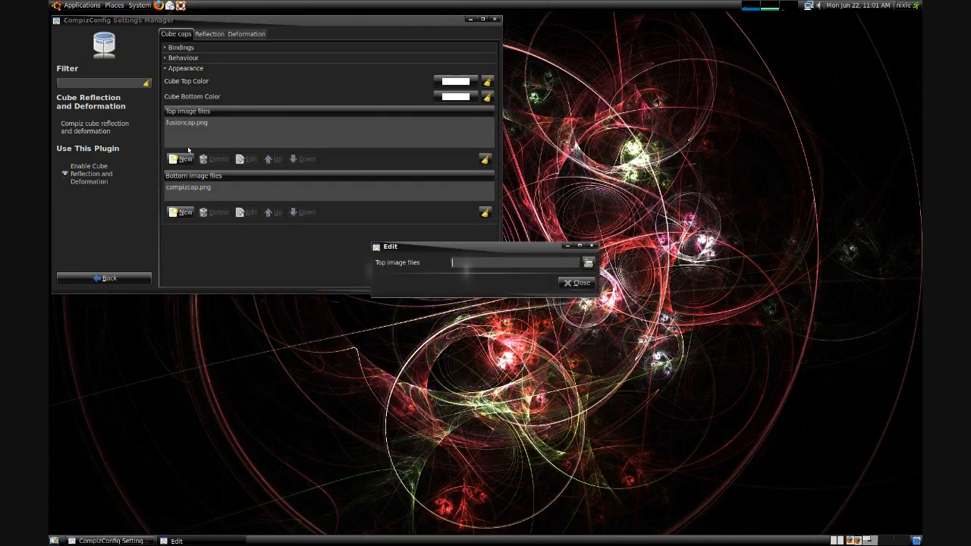
left_click(588, 263)
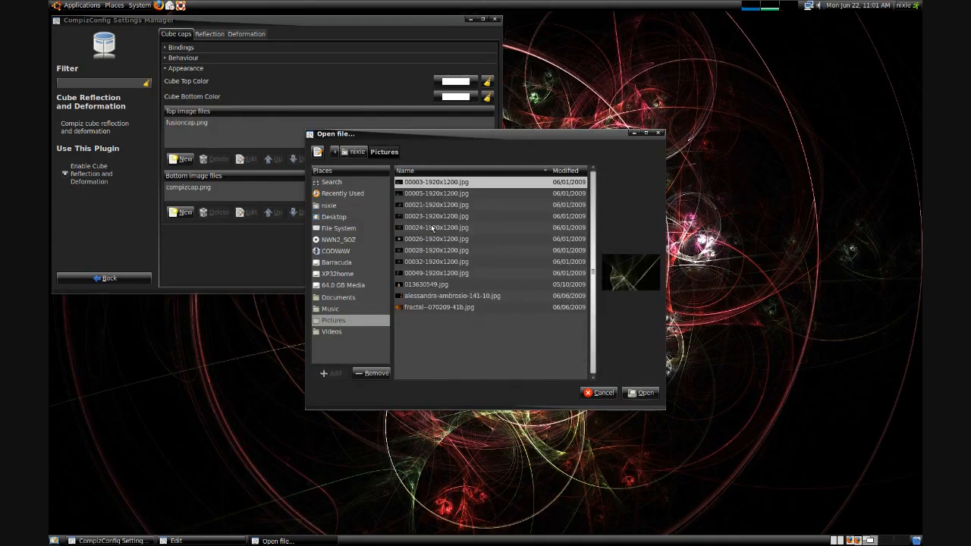
left_click(451, 296)
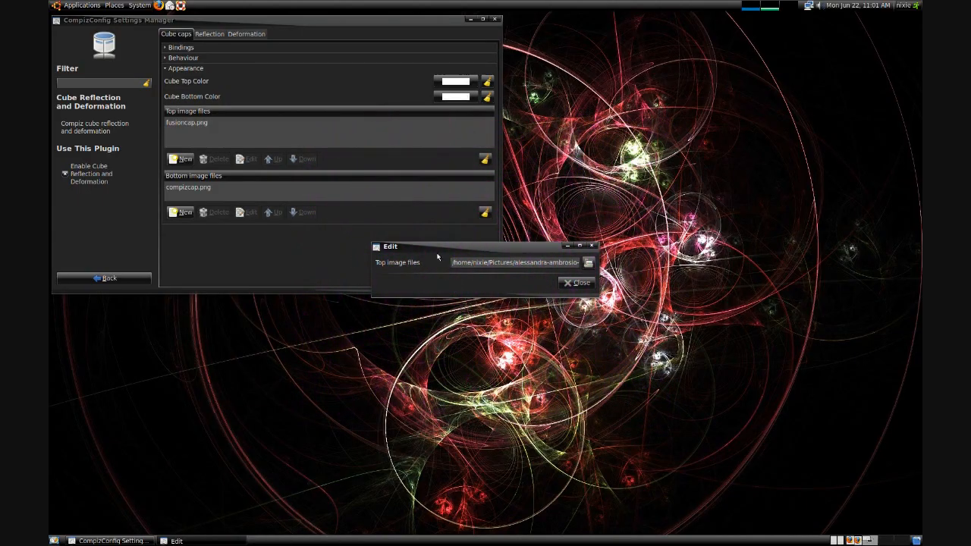
left_click(577, 282)
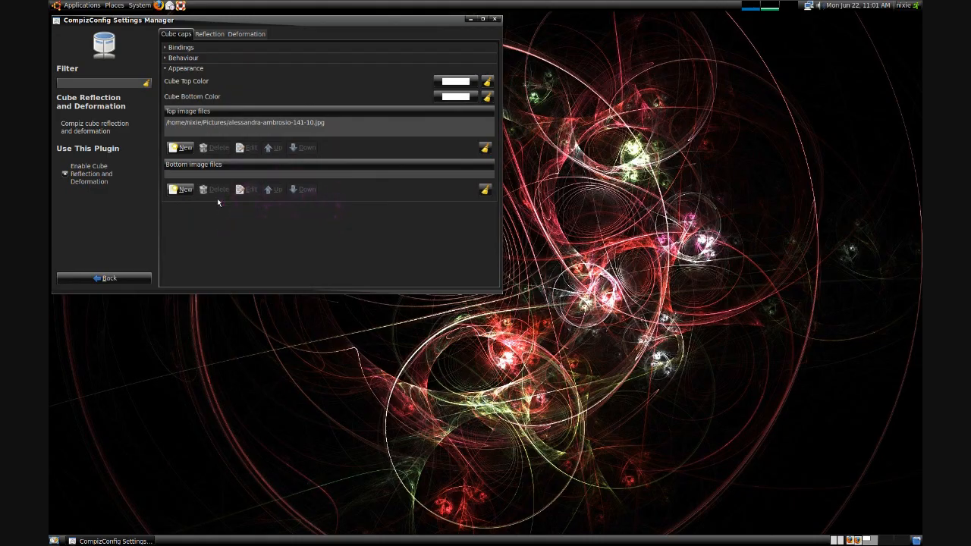
- Add 013630549.jpg as a new bottom cap image
left_click(181, 201)
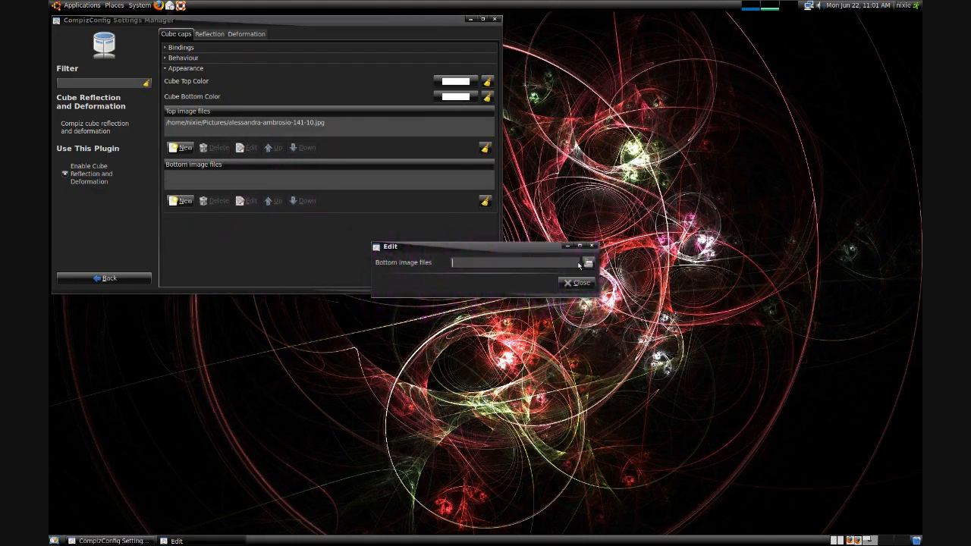
left_click(589, 262)
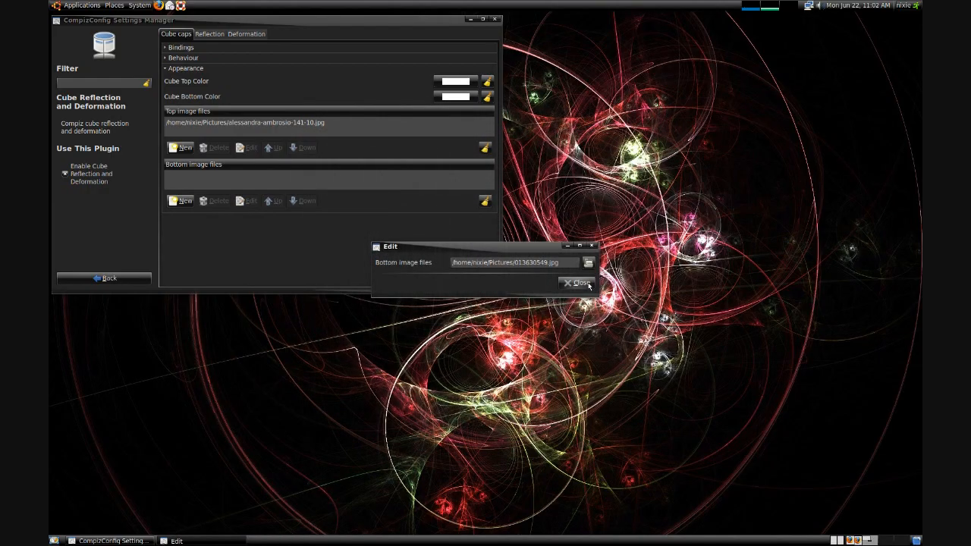
left_click(578, 283)
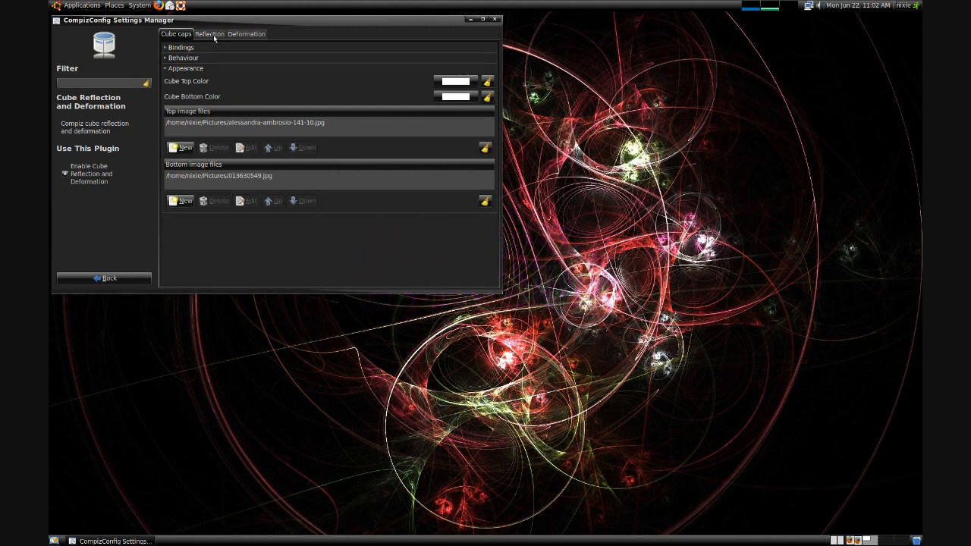
- Set the cube reflection mode to Distance
left_click(209, 34)
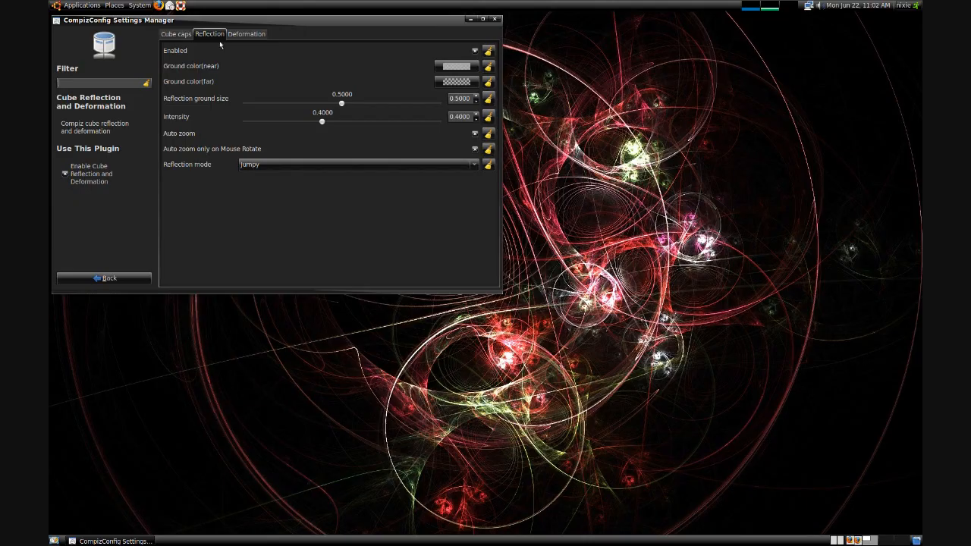
left_click(357, 165)
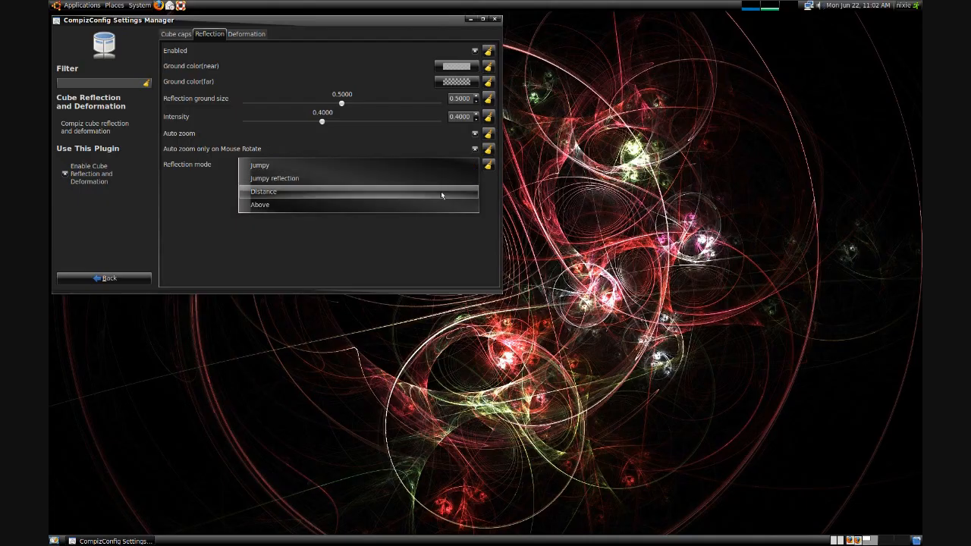
left_click(263, 191)
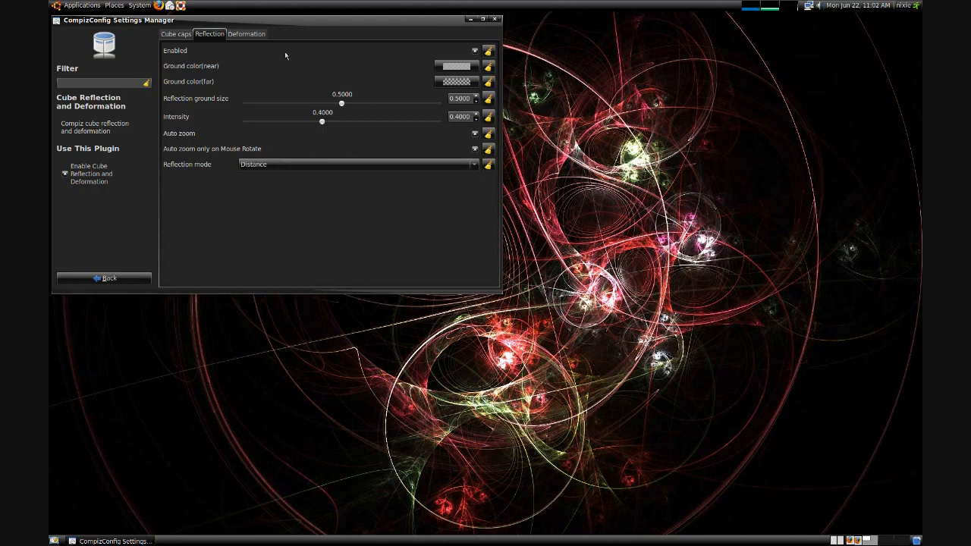
- Set cube deformation to Cylinder and close the settings manager
left_click(246, 33)
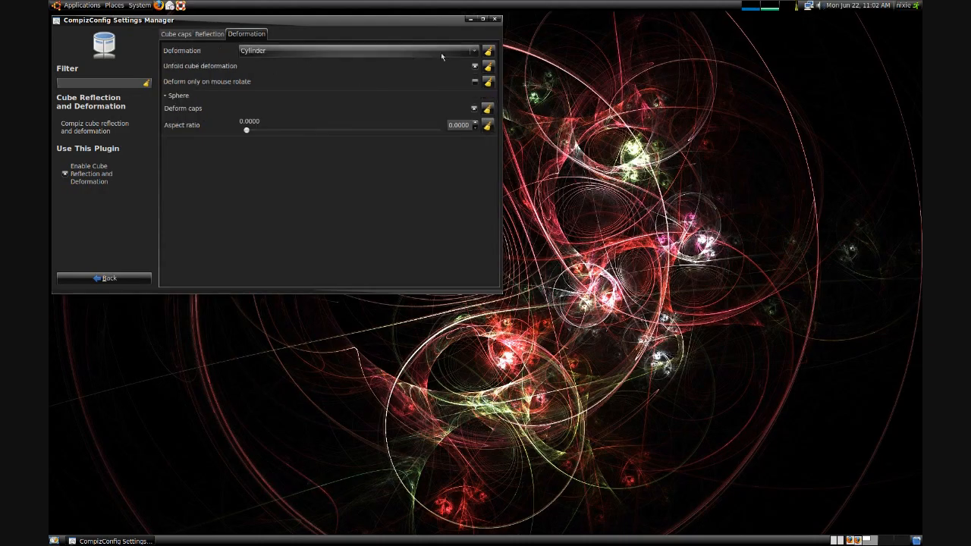
left_click(356, 50)
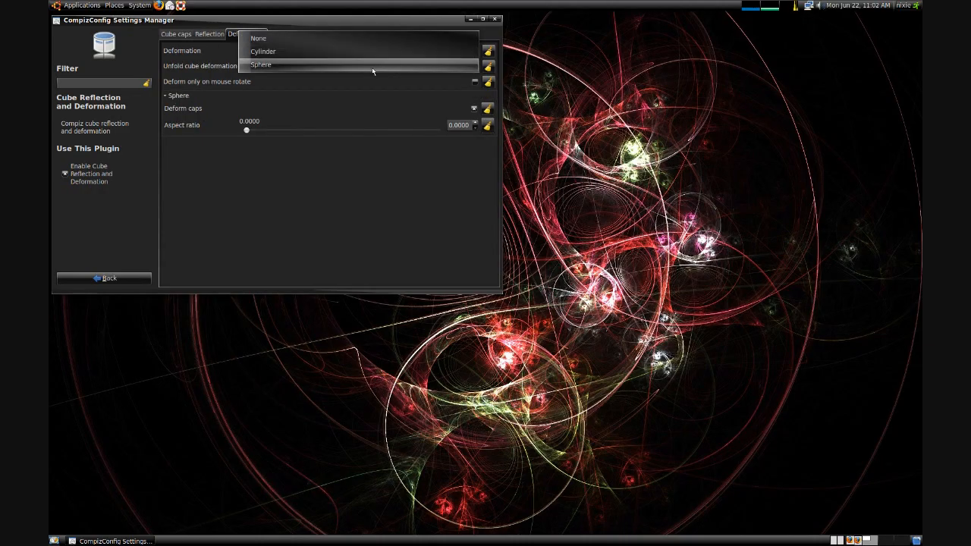
left_click(261, 64)
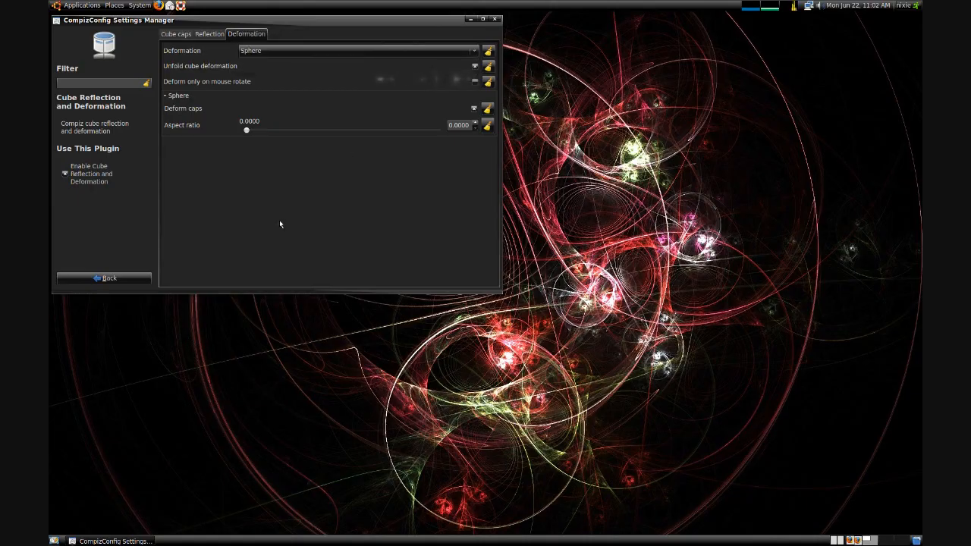
mouse_move(104, 278)
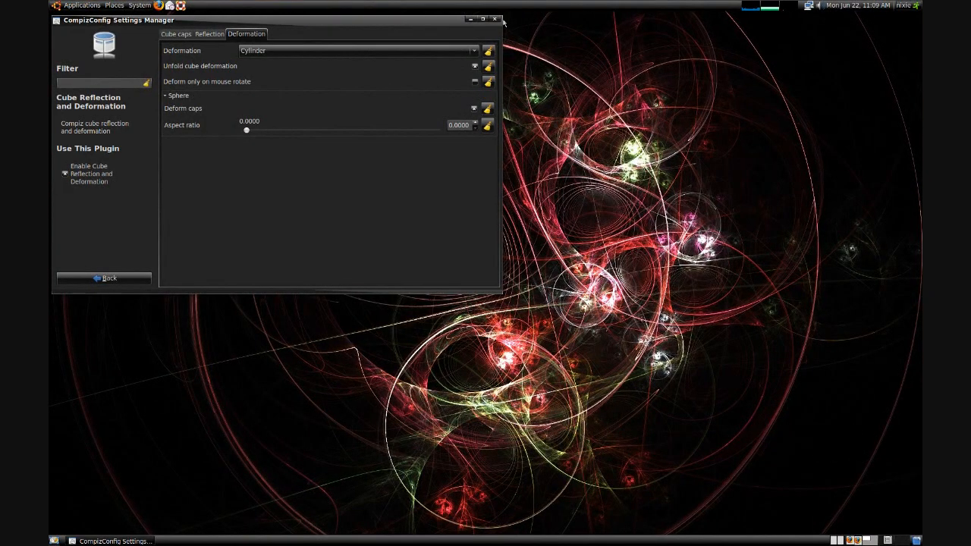
left_click(493, 19)
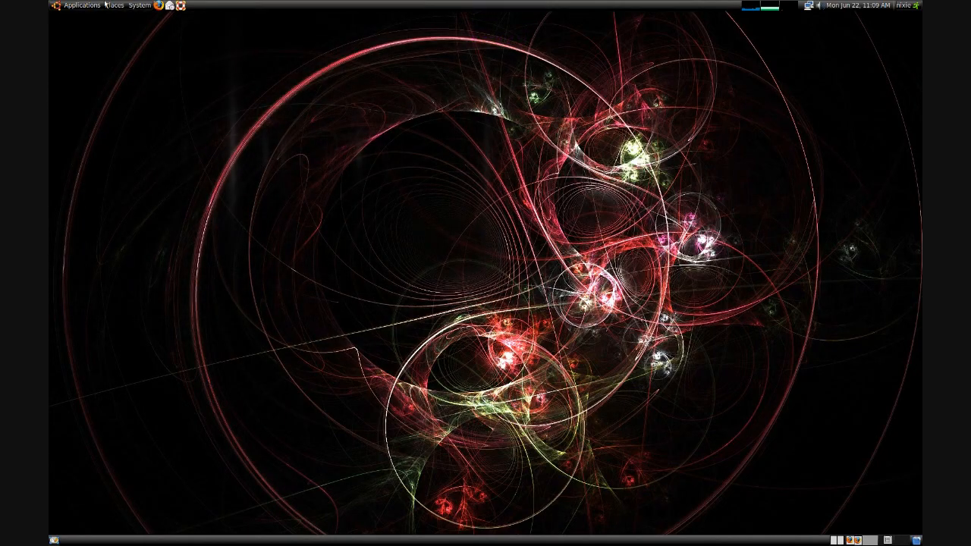
- Open a Terminal and enter sudo aptitude install compiz-fusion-plugins-unsupported
left_click(81, 6)
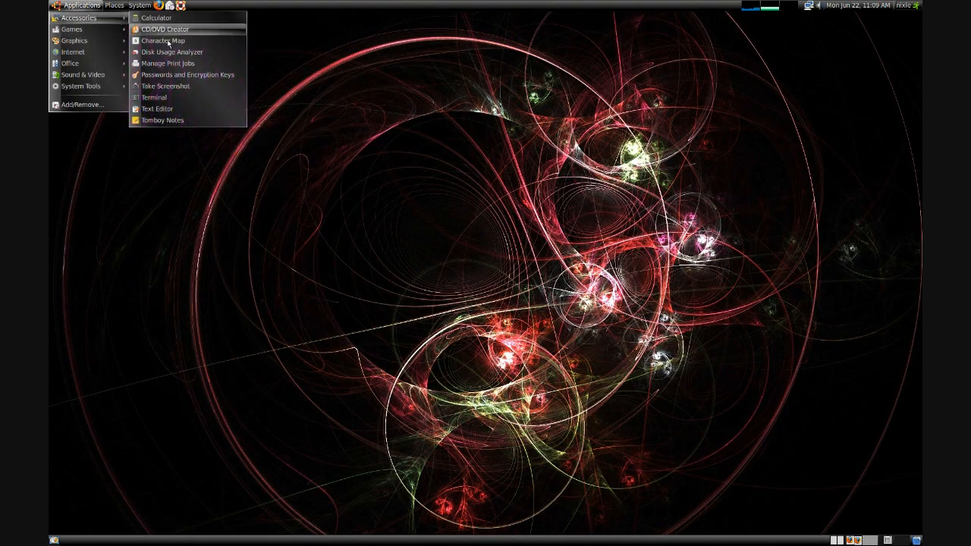
left_click(154, 97)
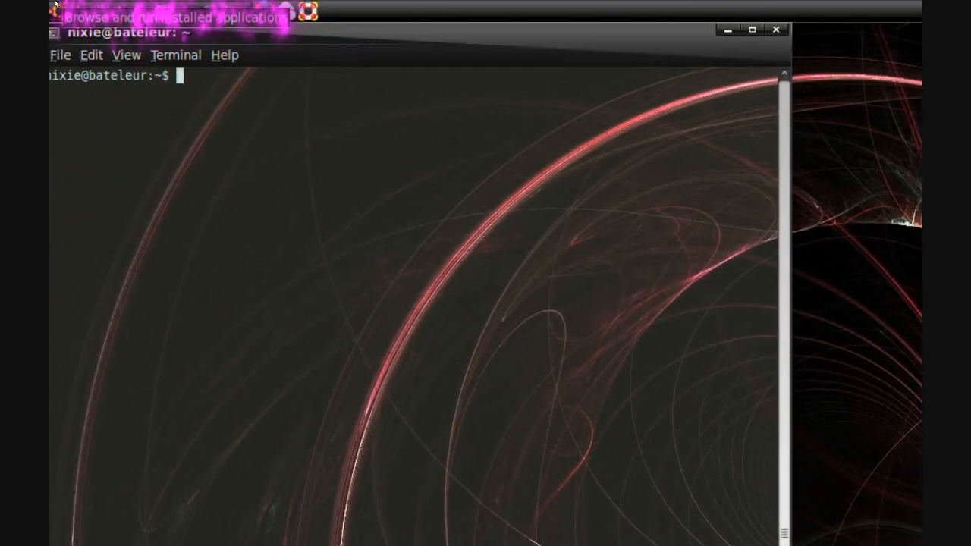
type("sudo")
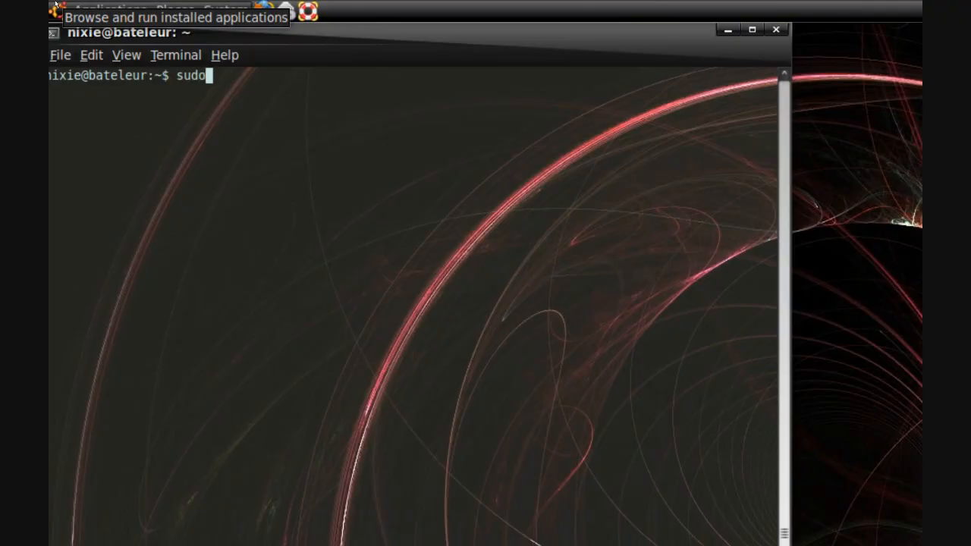
type("aptitude install com")
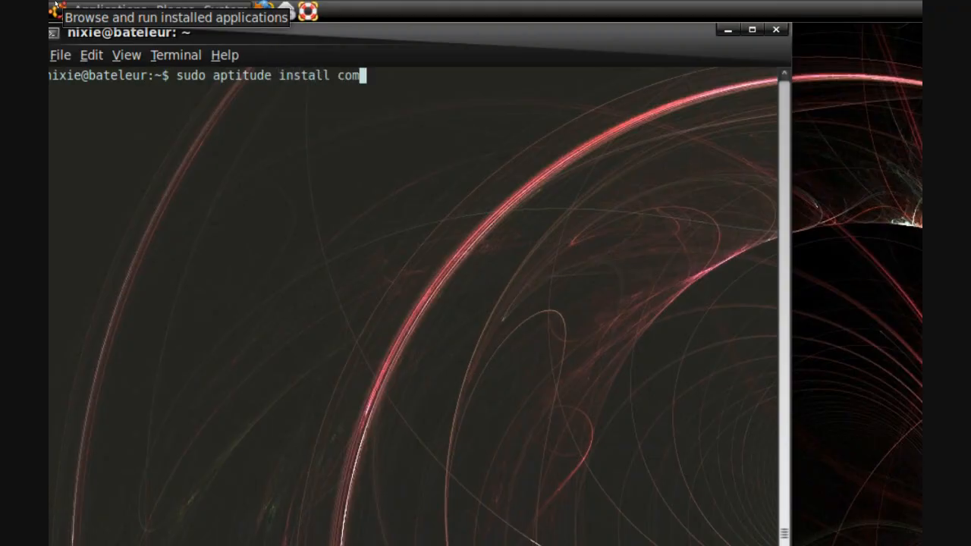
type("piz-f")
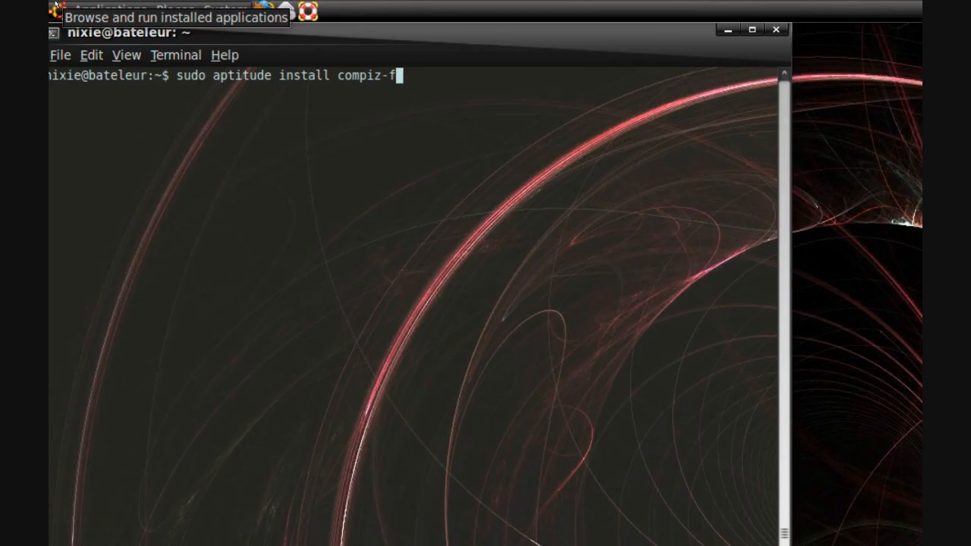
type("usion-")
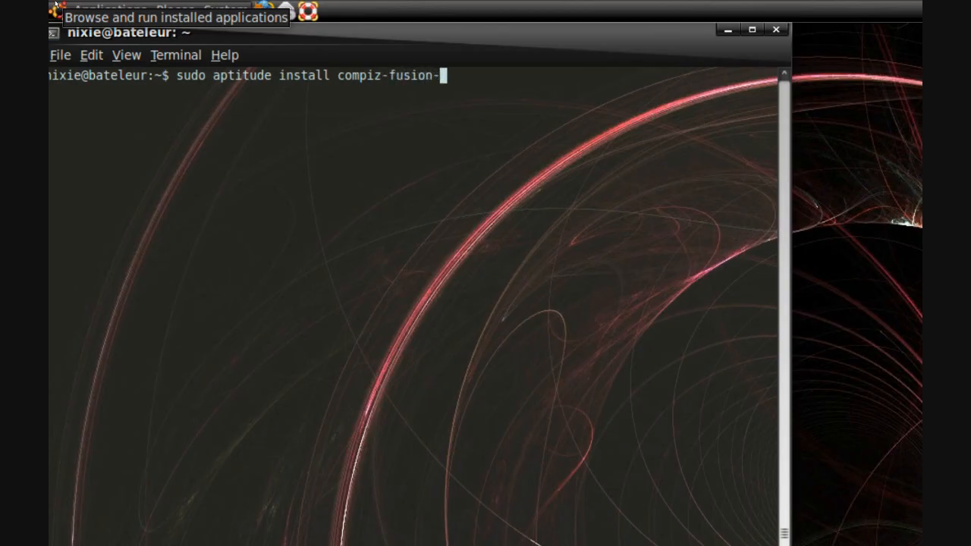
type("plugins-un")
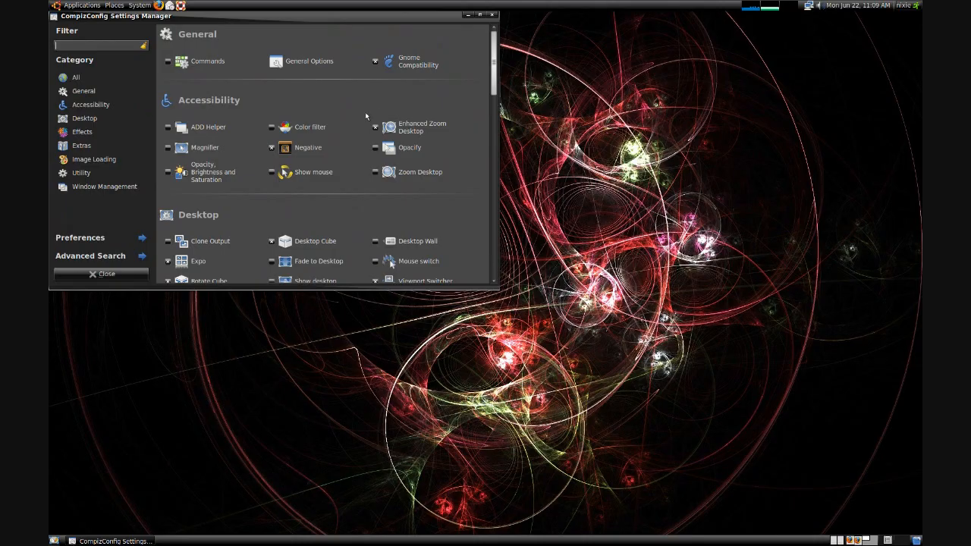
- Enable the Snow plugin under Extras and view its Key Bindings, including Snow Toggle
scroll("down", 3)
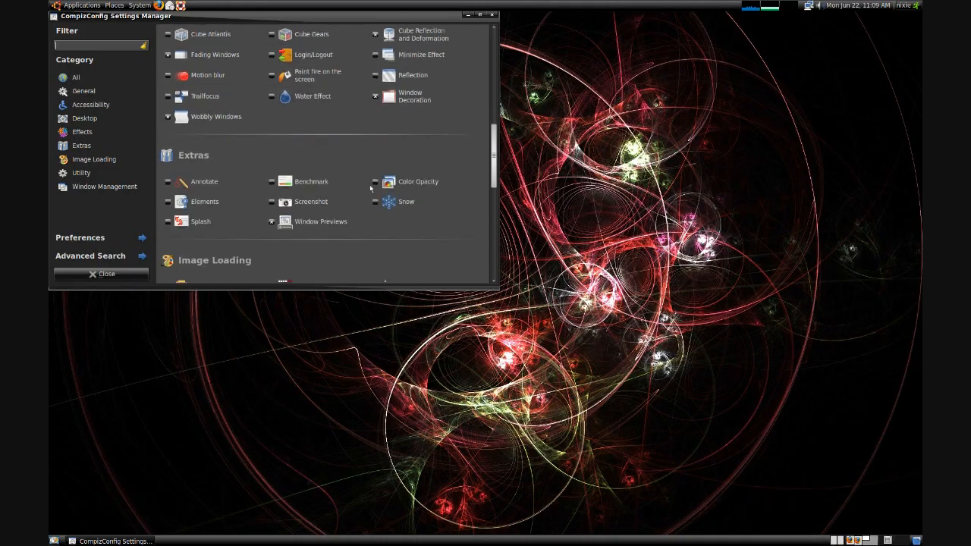
left_click(374, 202)
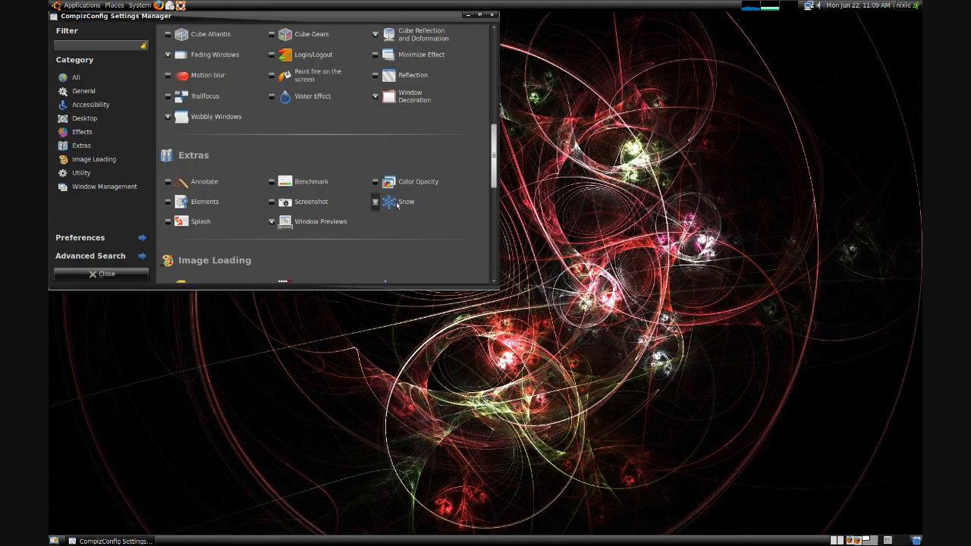
left_click(407, 201)
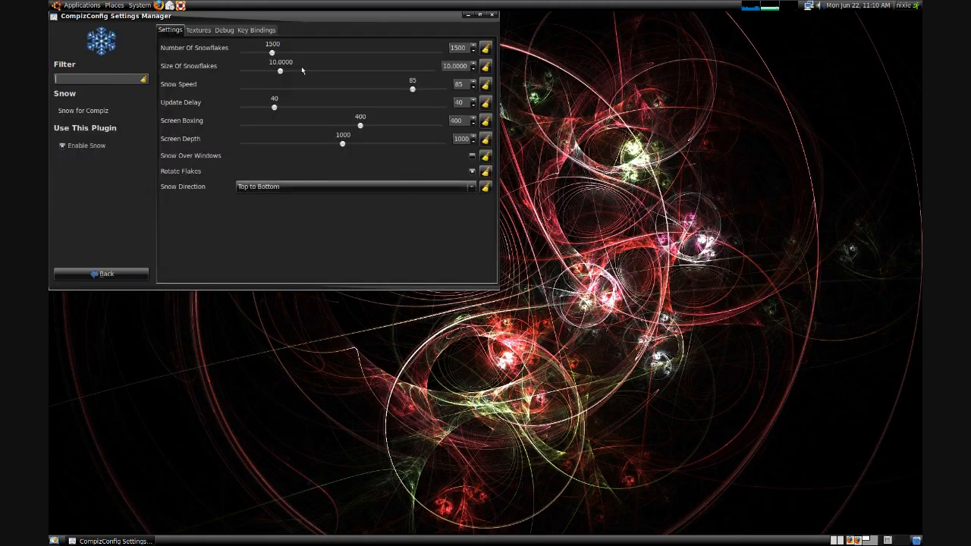
left_click(257, 30)
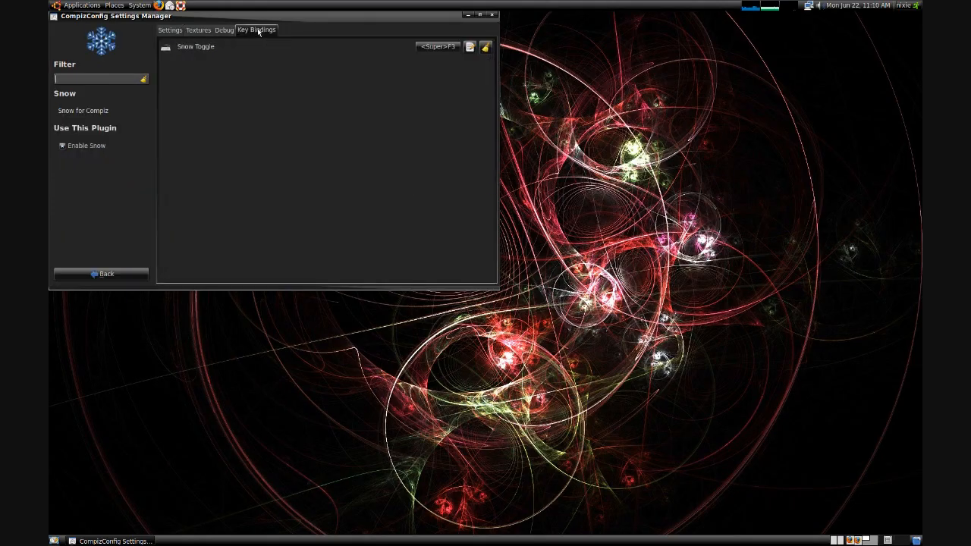